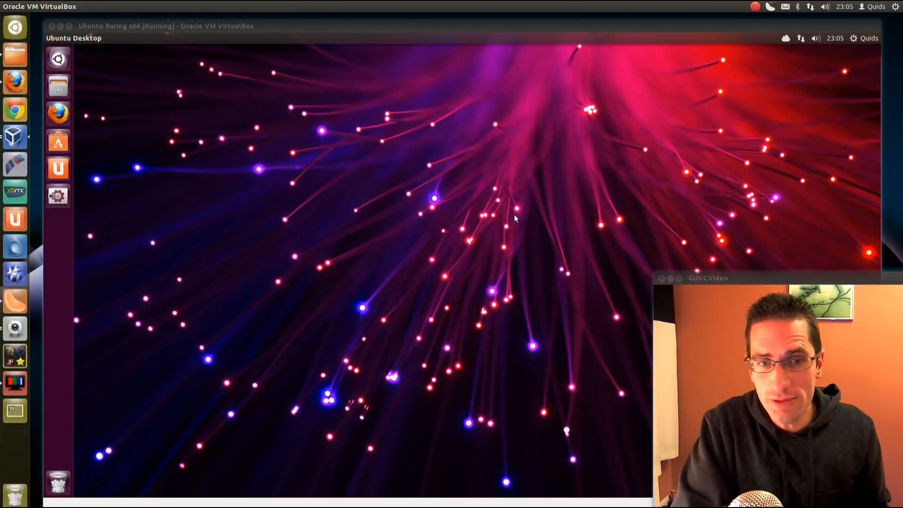
mouse_move(57, 195)
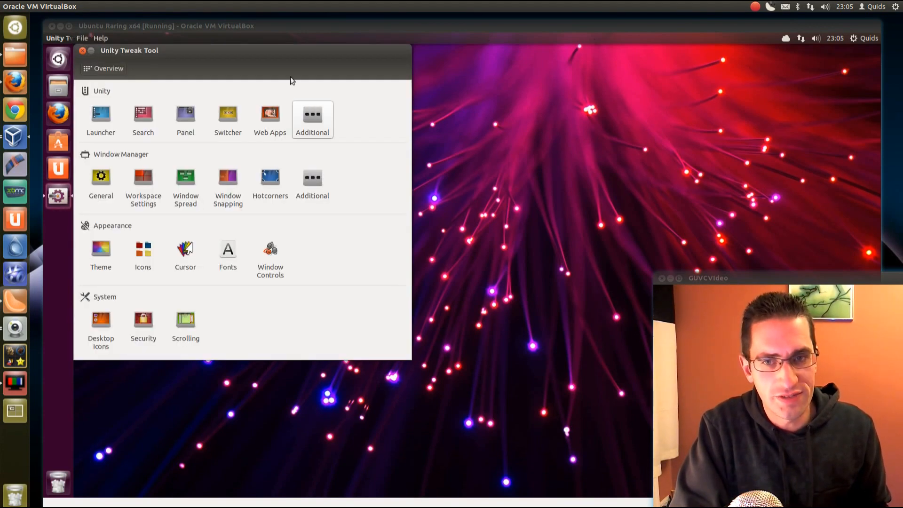
Step: Drag the Unity Tweak Tool window toward the centre of the desktop
left_click_drag(291, 60, 379, 75)
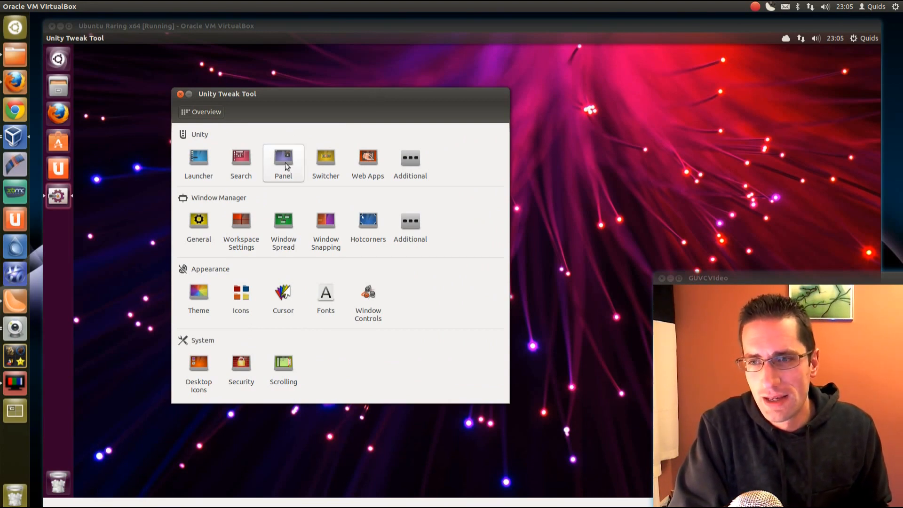
mouse_move(283, 164)
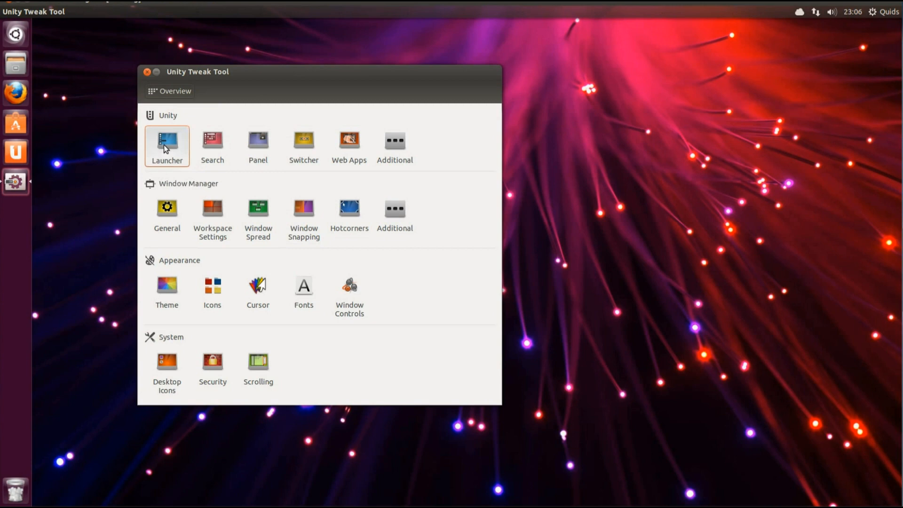
Step: On the Launcher page, toggle transparency off and on, try Custom colour, then return to Based on wallpaper
left_click(166, 142)
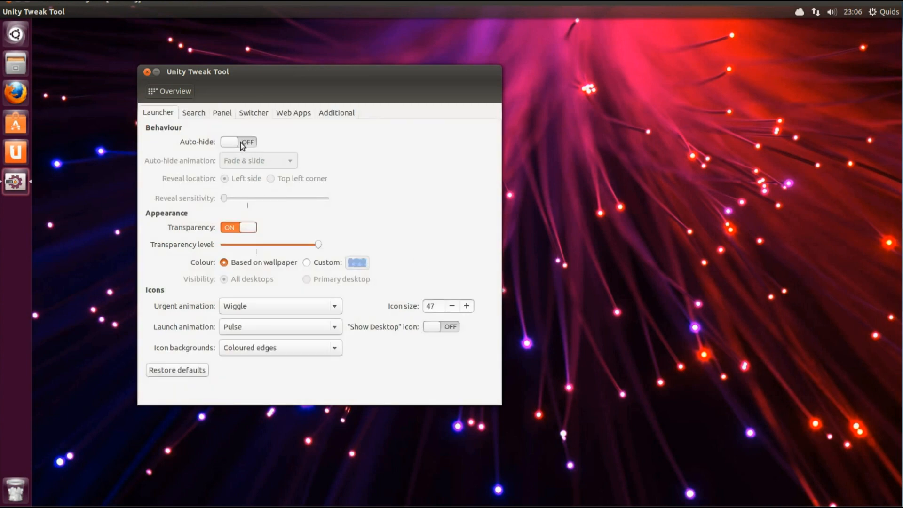
mouse_move(256, 246)
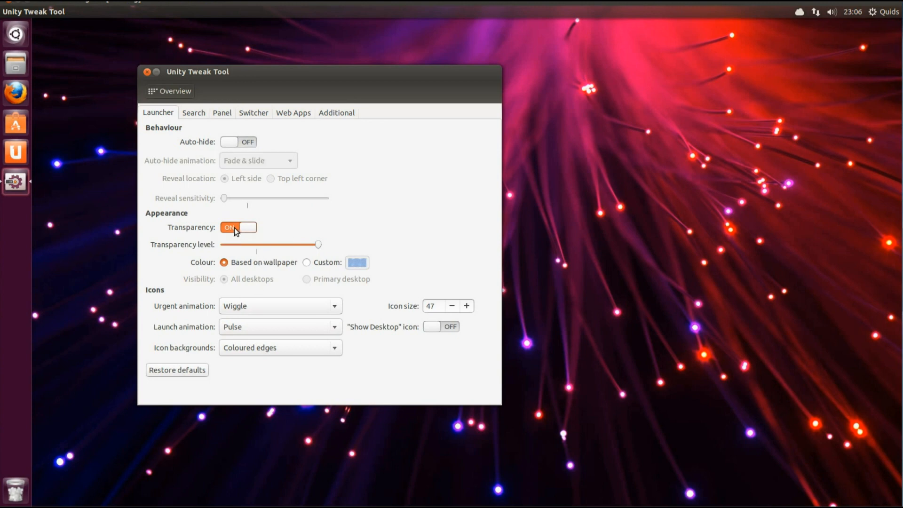
left_click(238, 227)
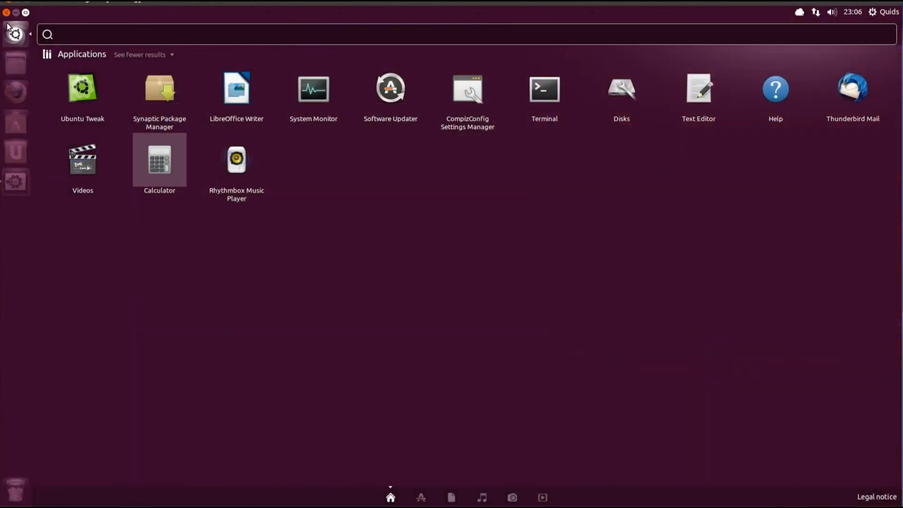
left_click(82, 88)
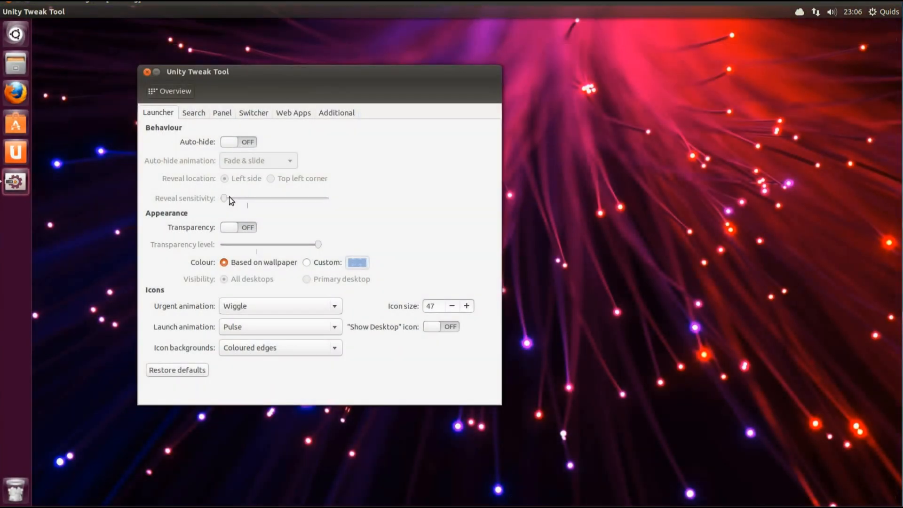
left_click(15, 33)
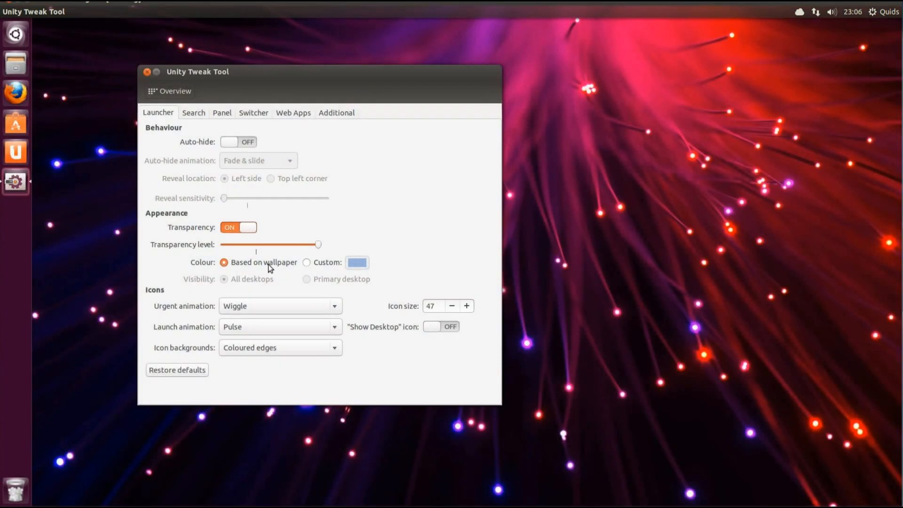
left_click(306, 262)
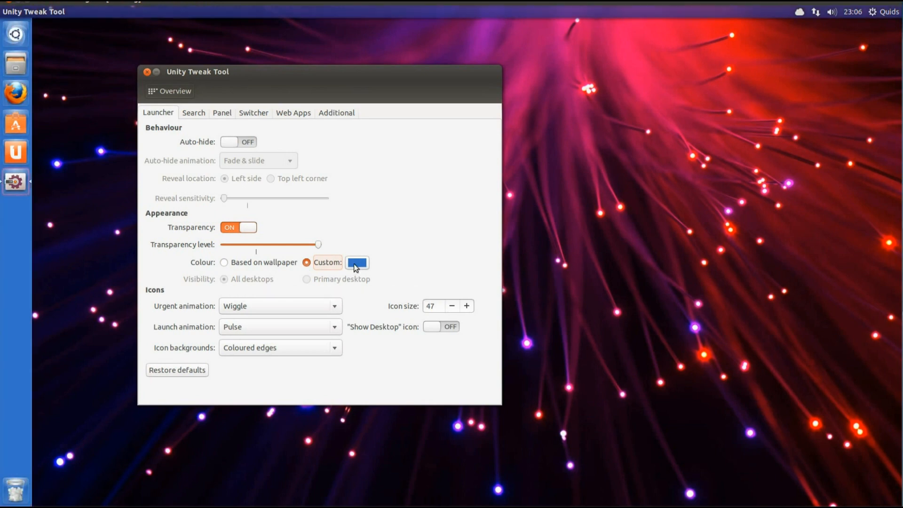
left_click(357, 262)
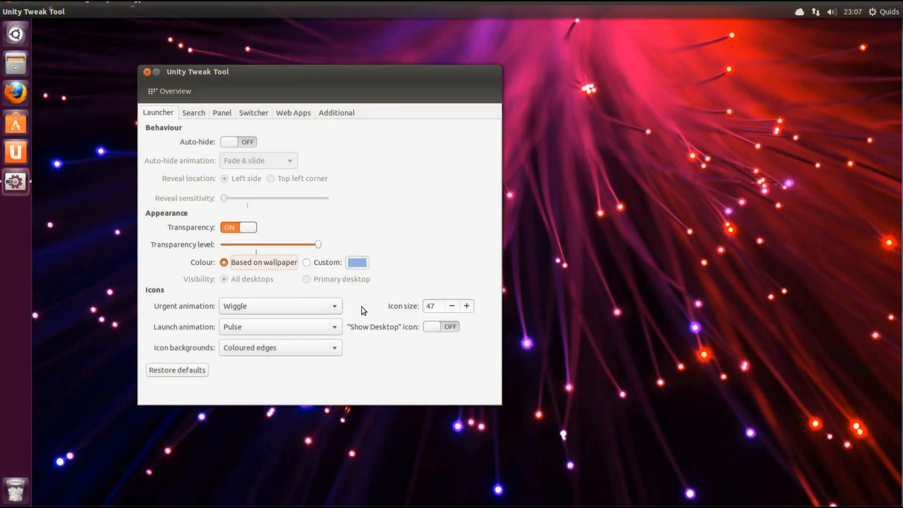
mouse_move(288, 320)
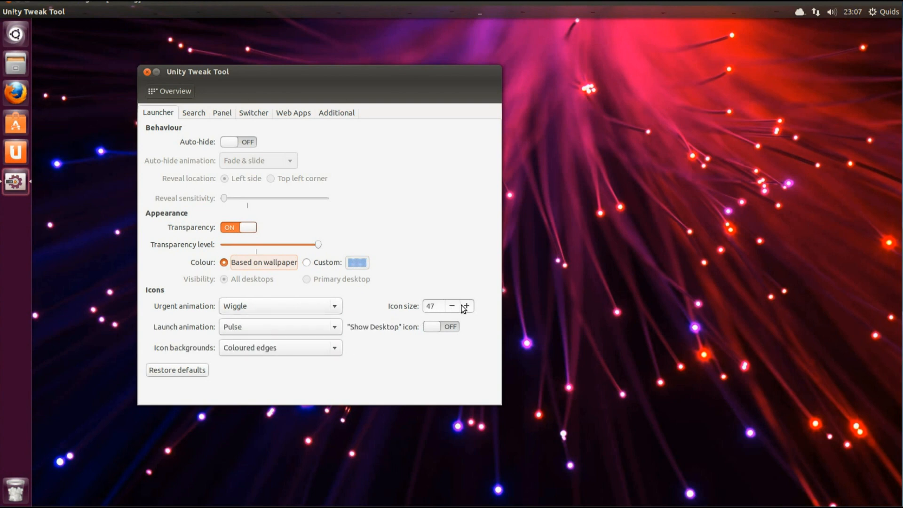
left_click(451, 306)
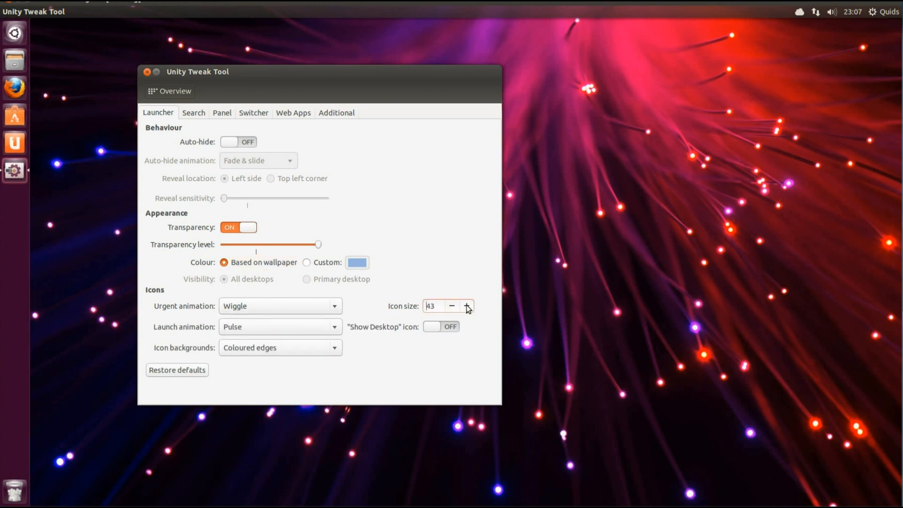
left_click(468, 306)
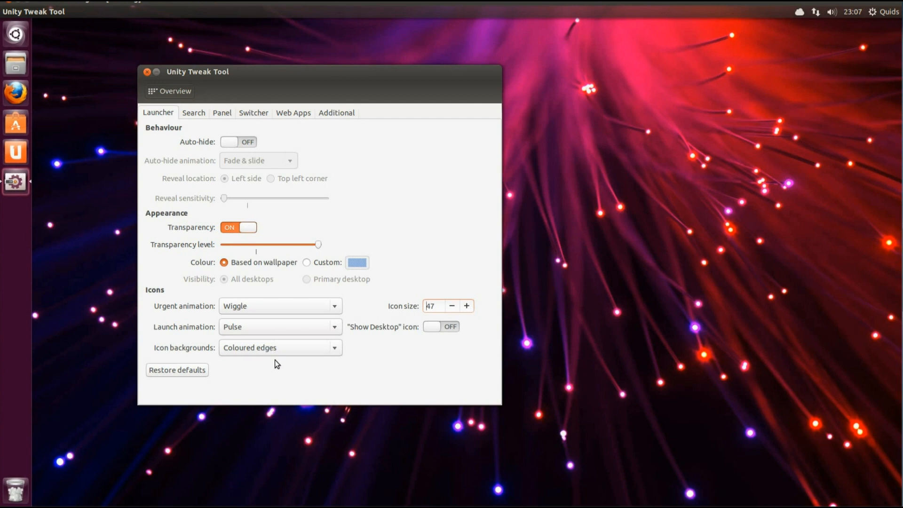
left_click(280, 347)
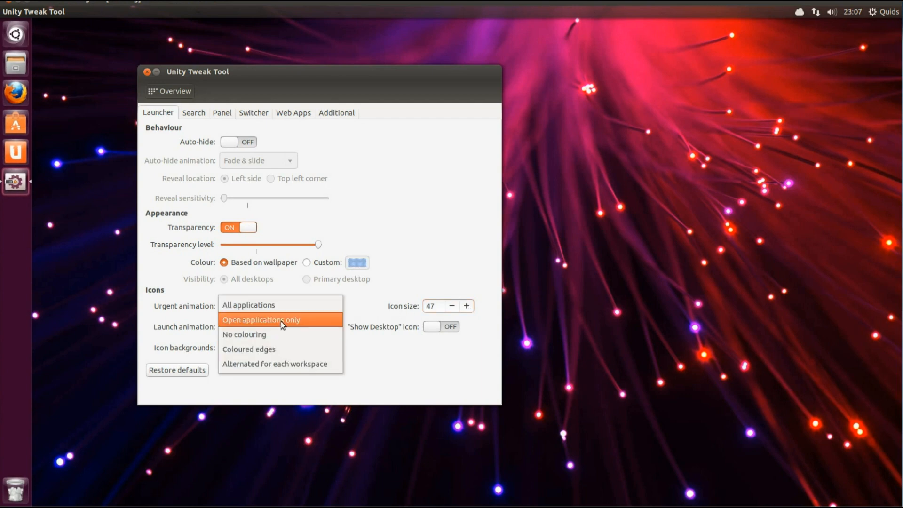
left_click(261, 320)
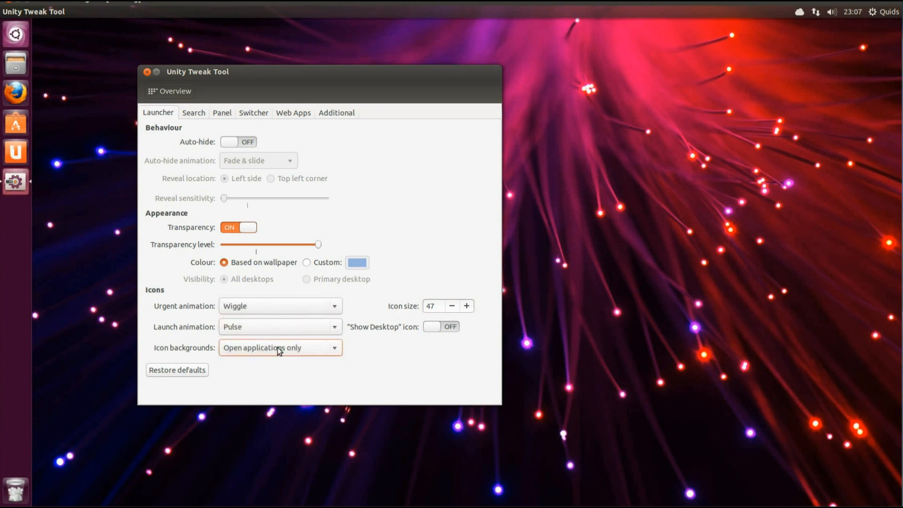
left_click(280, 347)
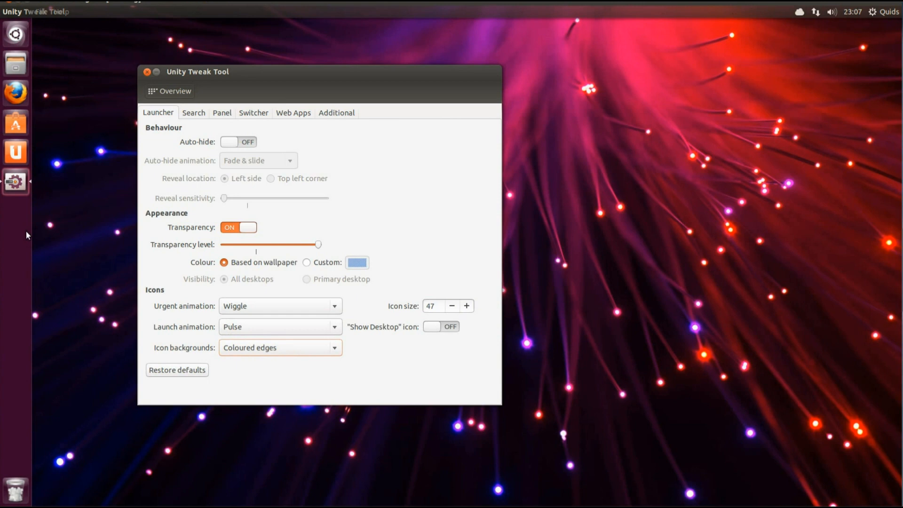
left_click(192, 113)
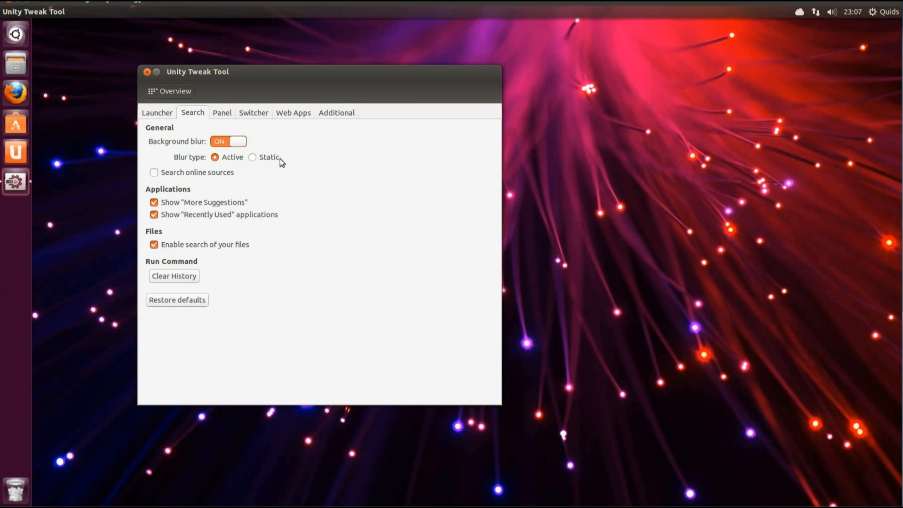
mouse_move(229, 113)
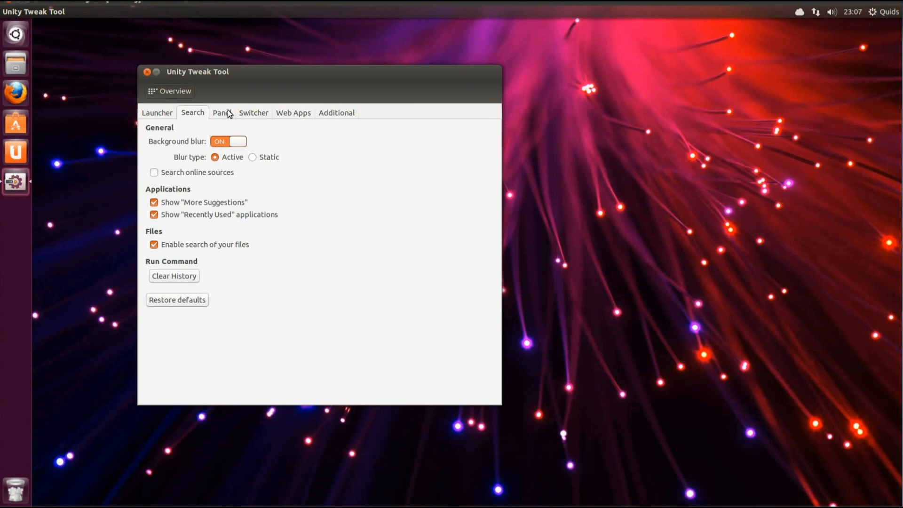
Step: On the Panel page, turn panel transparency off and back on
left_click(220, 112)
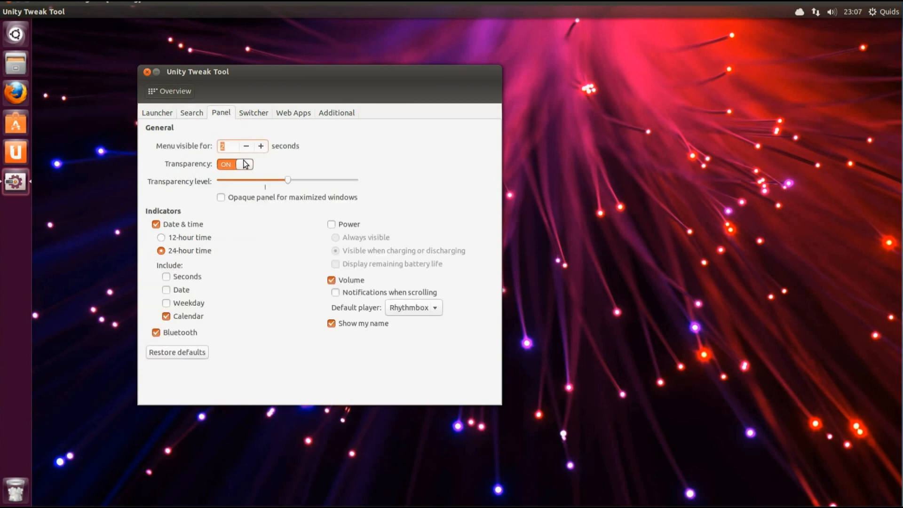
left_click(234, 164)
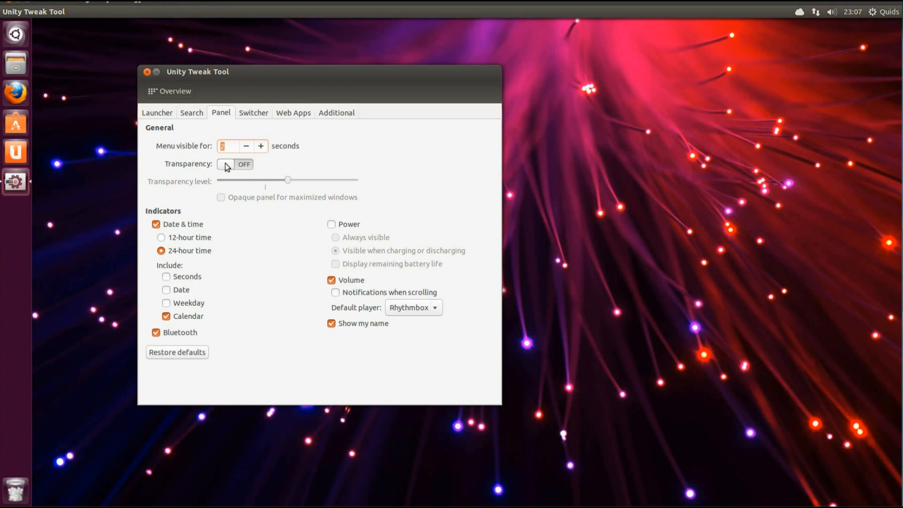
left_click(234, 164)
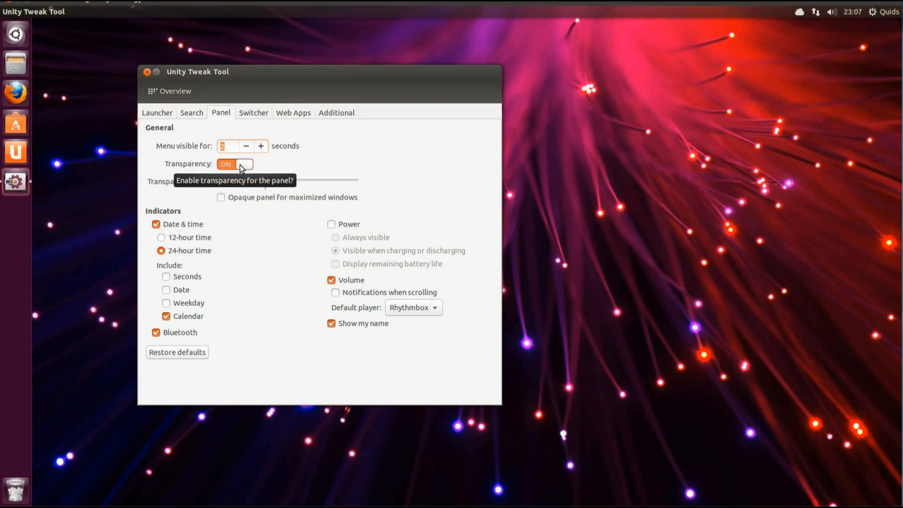
Step: Add the date to the panel clock, hide the user's name, and open Switcher settings
left_click(166, 304)
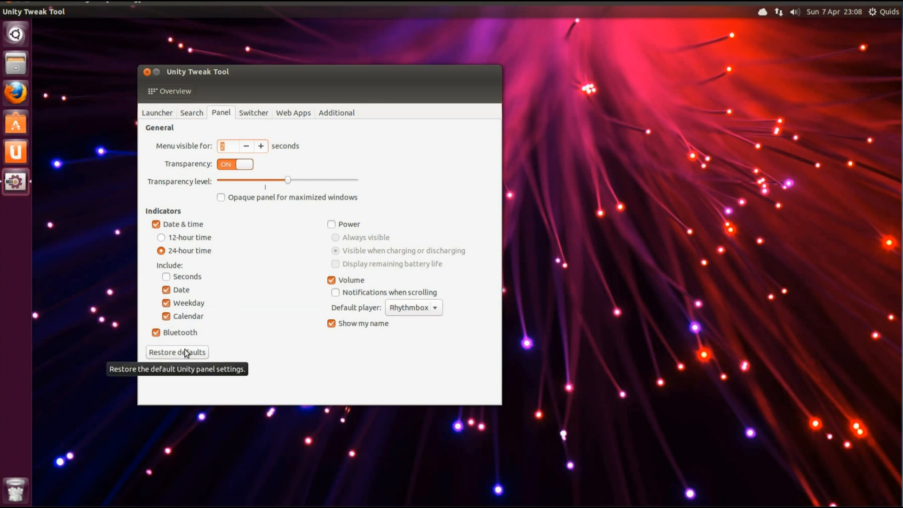
mouse_move(348, 331)
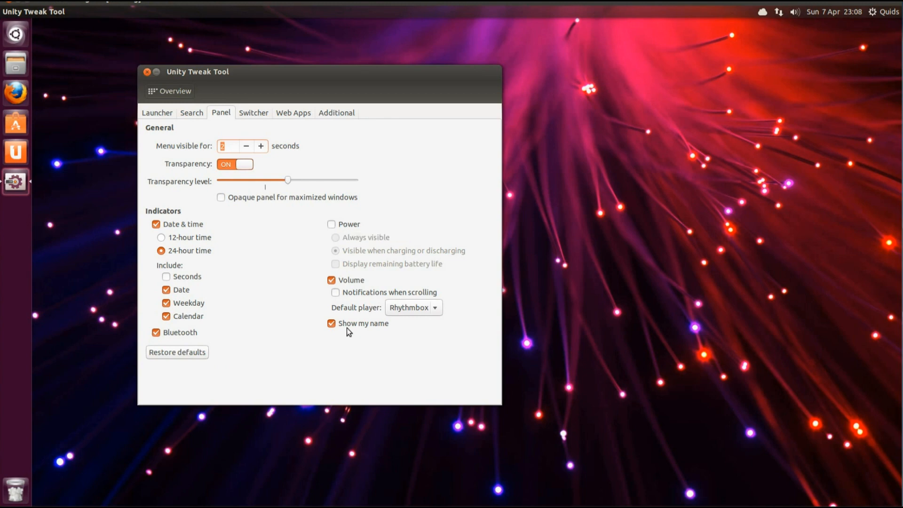
left_click(331, 323)
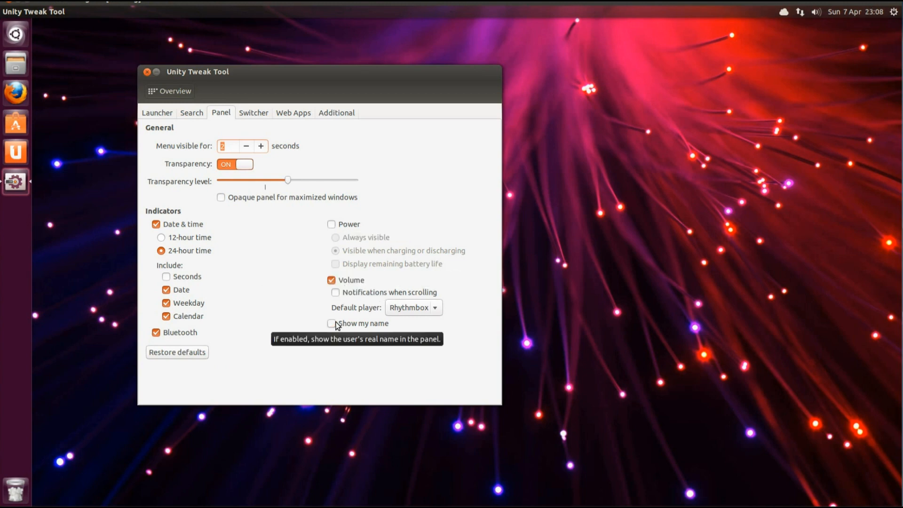
left_click(252, 112)
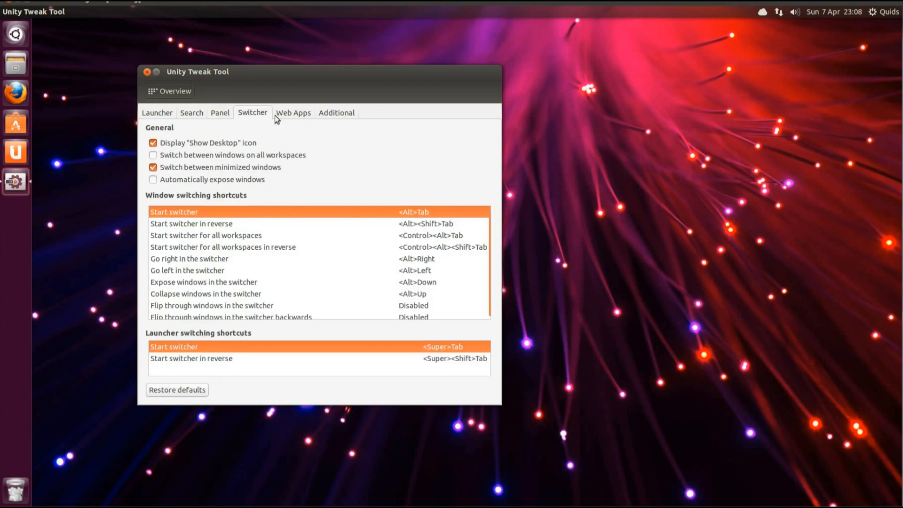
Step: Browse the Web Apps and Additional pages, then open the Window Manager General settings
left_click(293, 113)
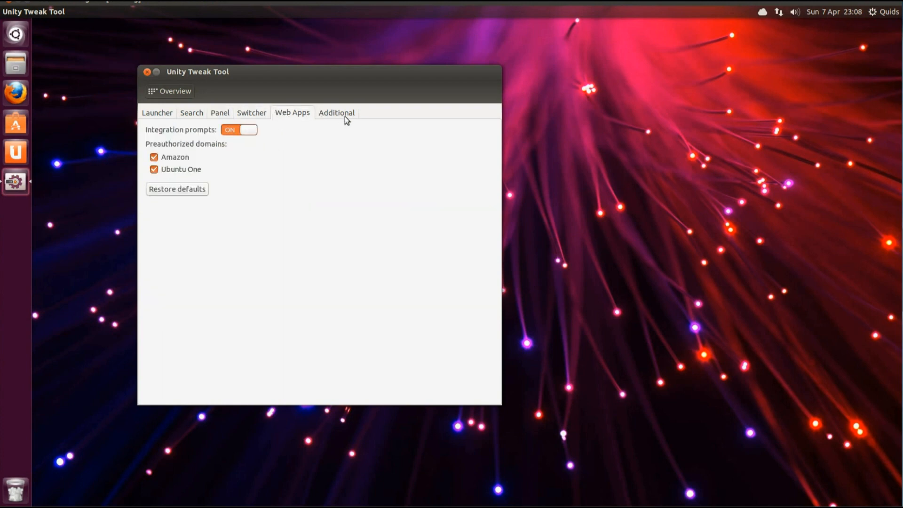
left_click(336, 112)
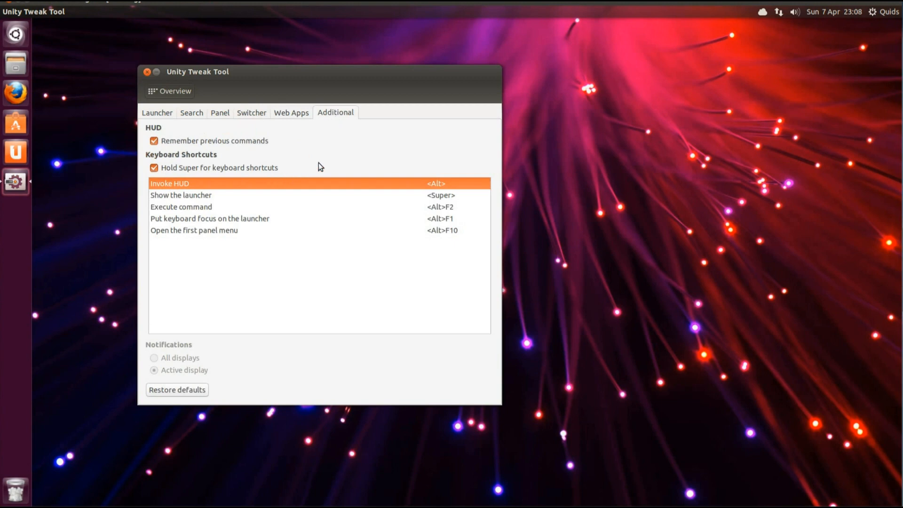
mouse_move(169, 91)
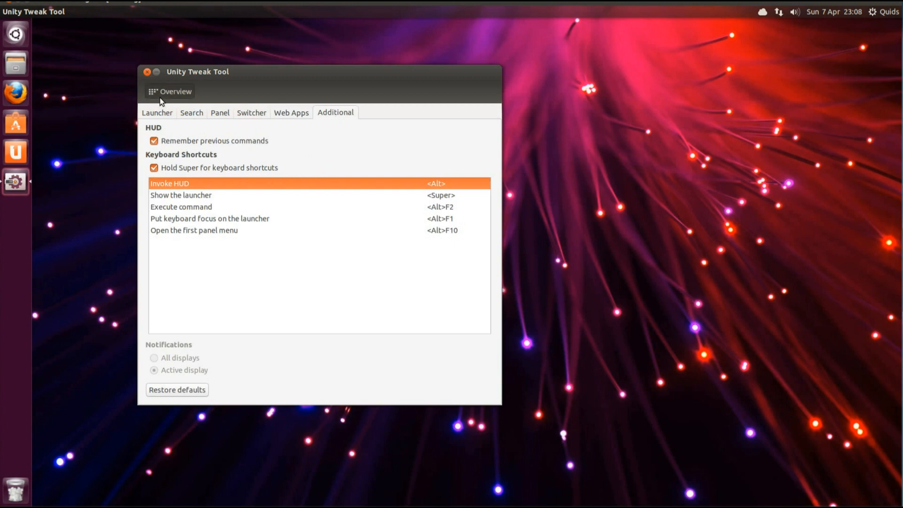
left_click(169, 90)
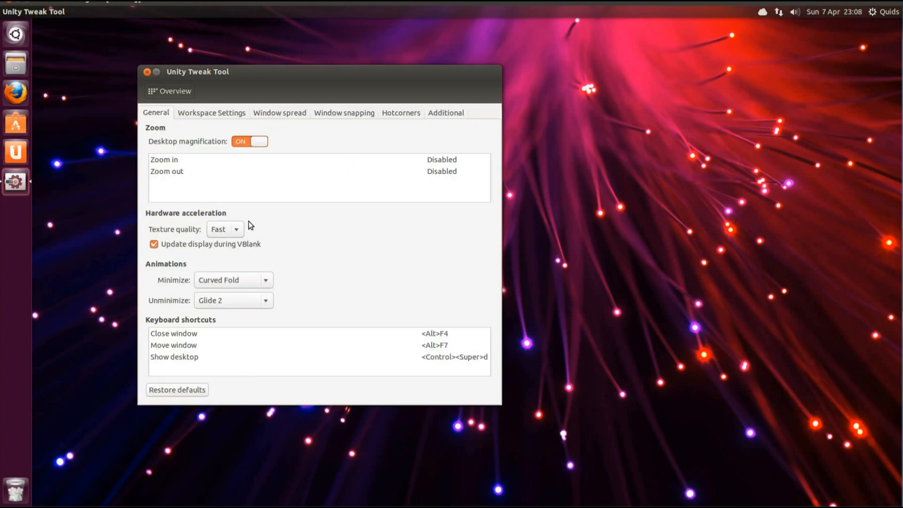
mouse_move(246, 286)
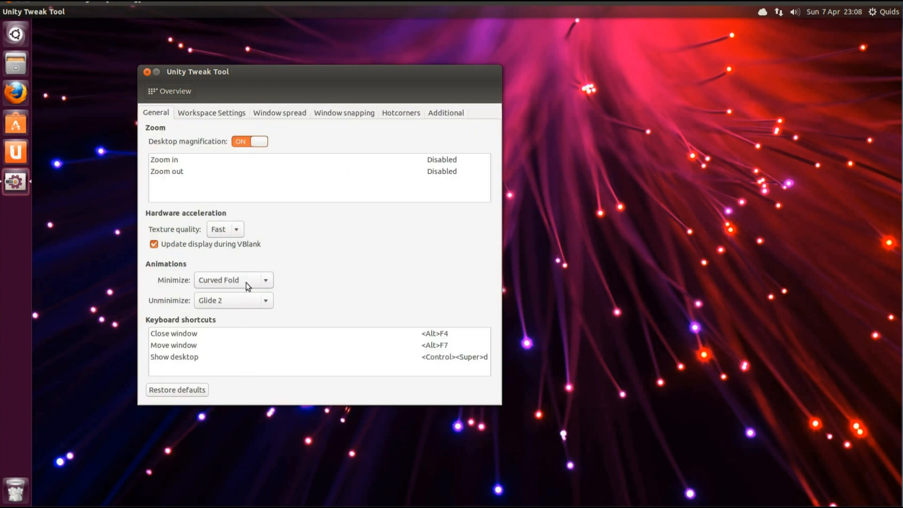
Step: Keep Curved Fold as the minimize animation and Glide 2 for unminimize
left_click(233, 280)
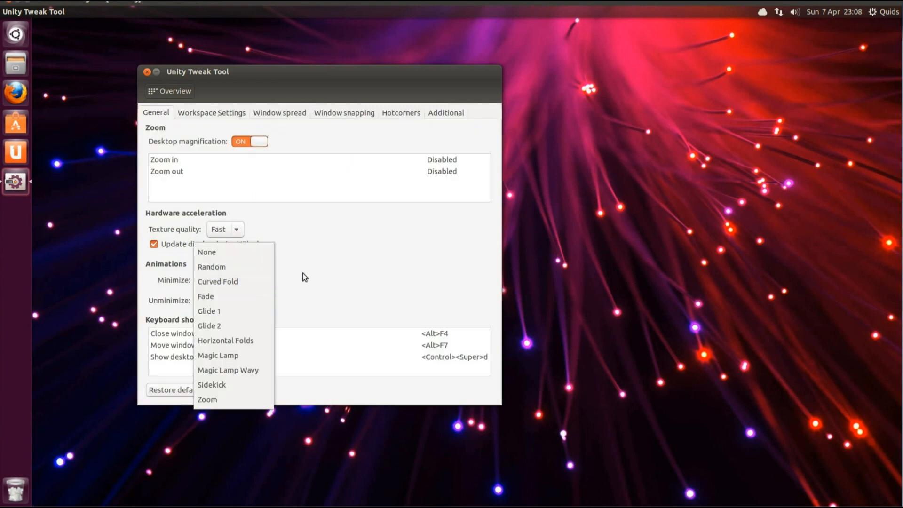
left_click(209, 325)
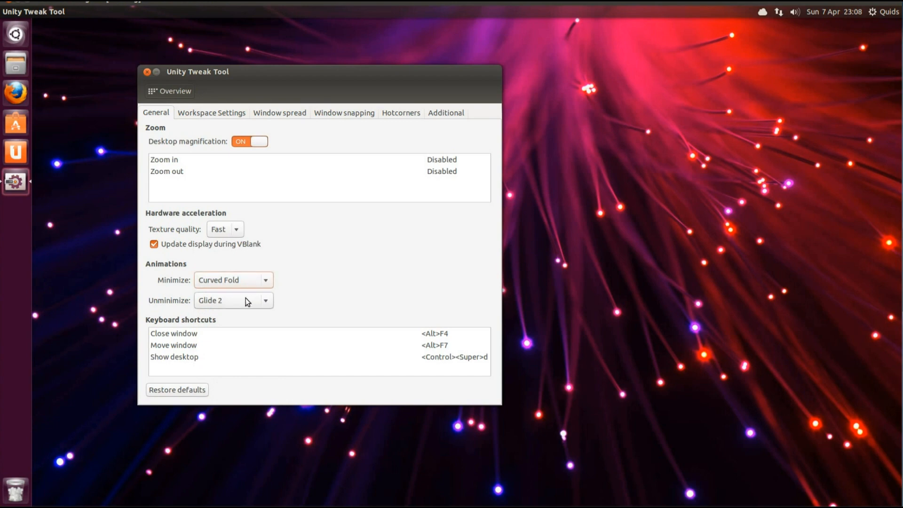
left_click(232, 300)
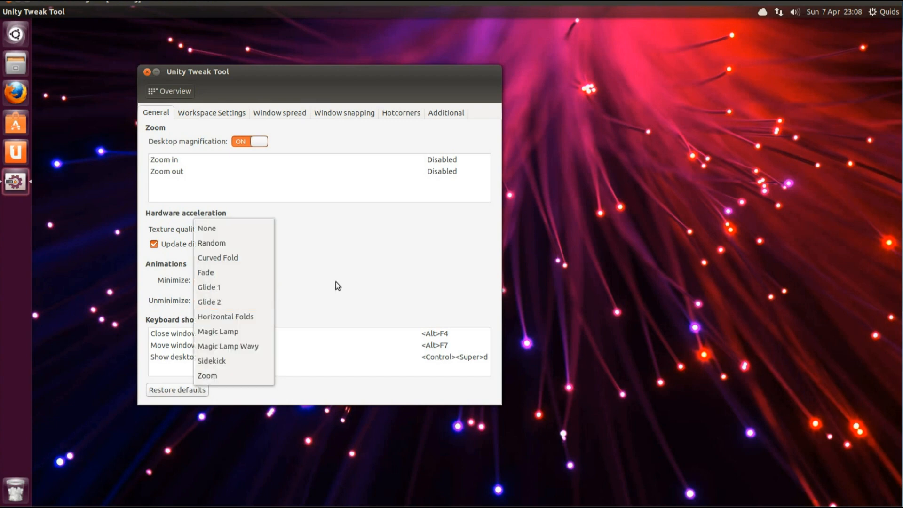
left_click(210, 112)
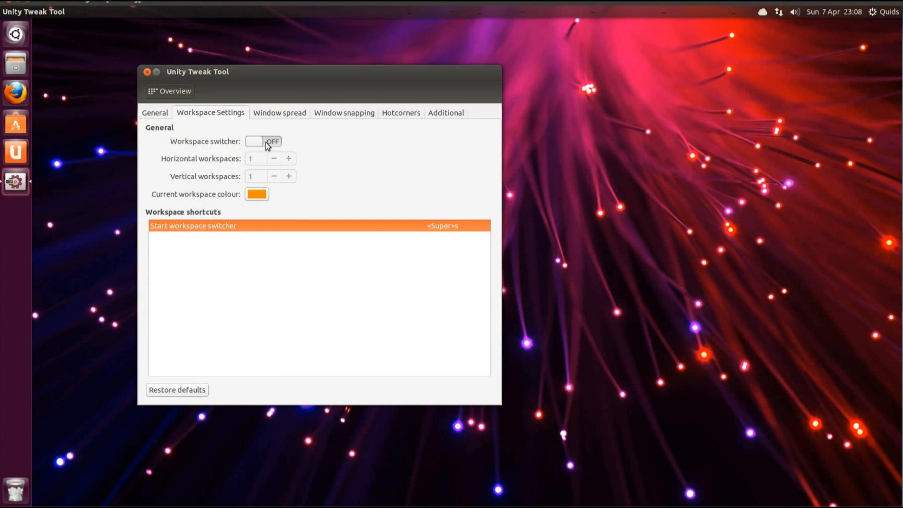
Step: Turn on the workspace switcher, then browse Window Spread and open Window Snapping
left_click(262, 141)
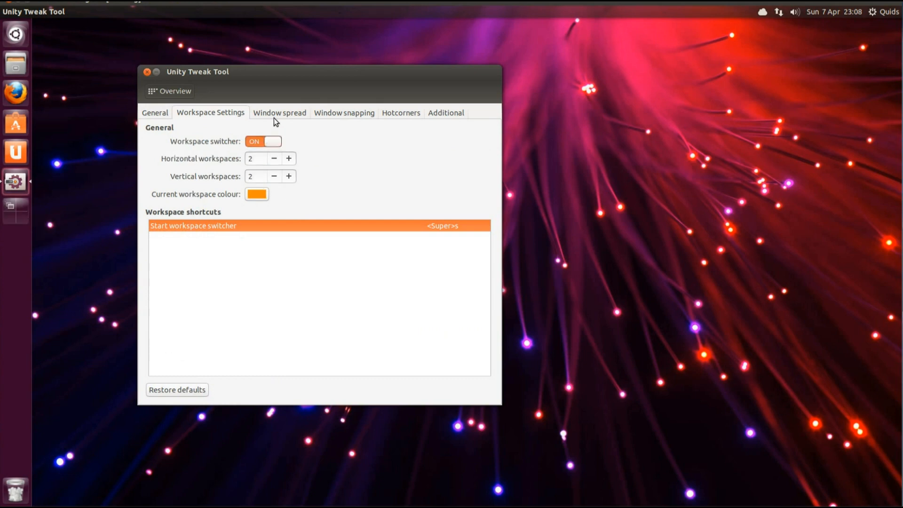
left_click(279, 112)
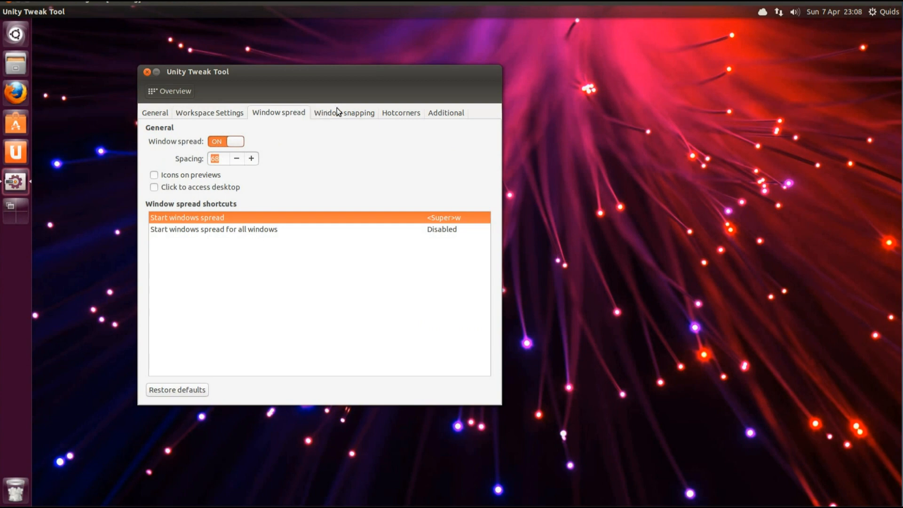
left_click(343, 113)
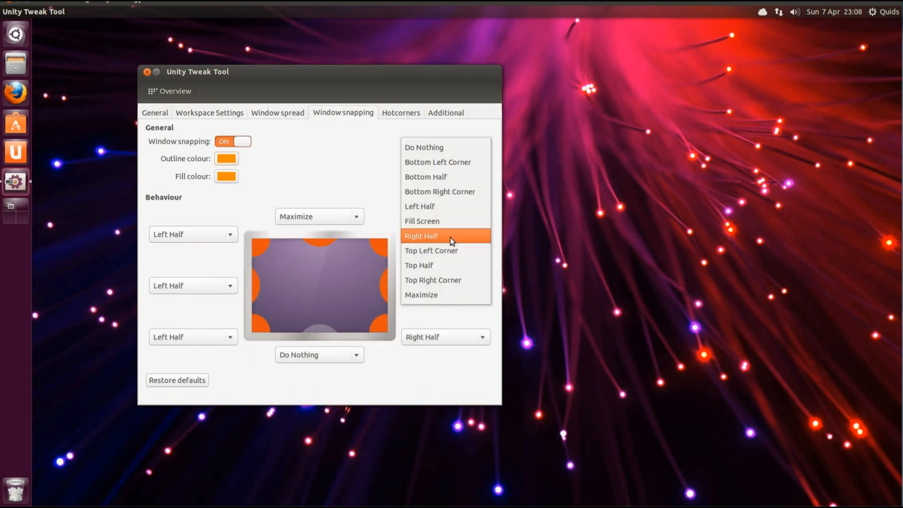
mouse_move(453, 265)
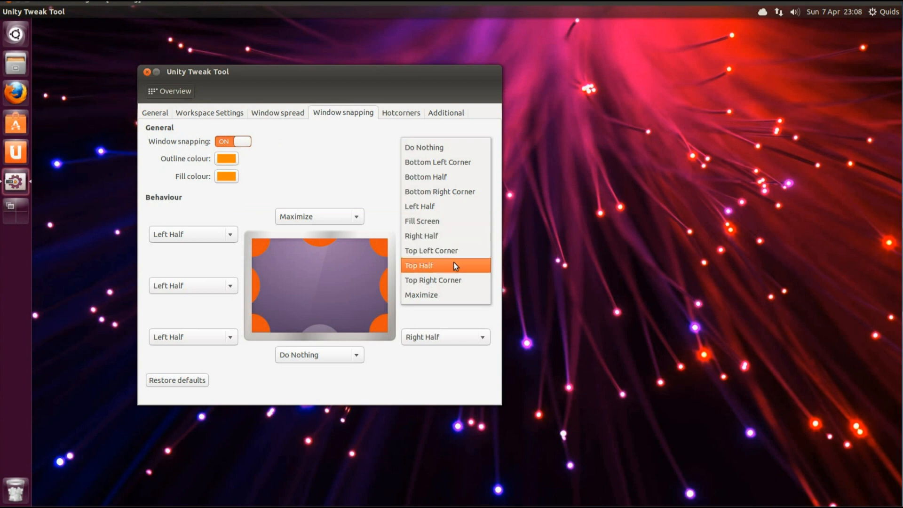
Step: Set top-right snapping to Top Right Corner, view Additional, then open Appearance Theme settings
left_click(432, 280)
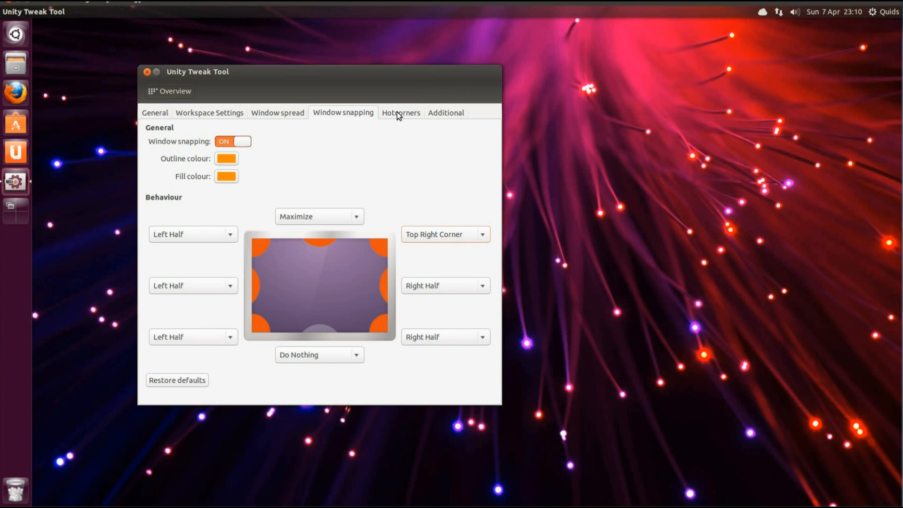
left_click(444, 112)
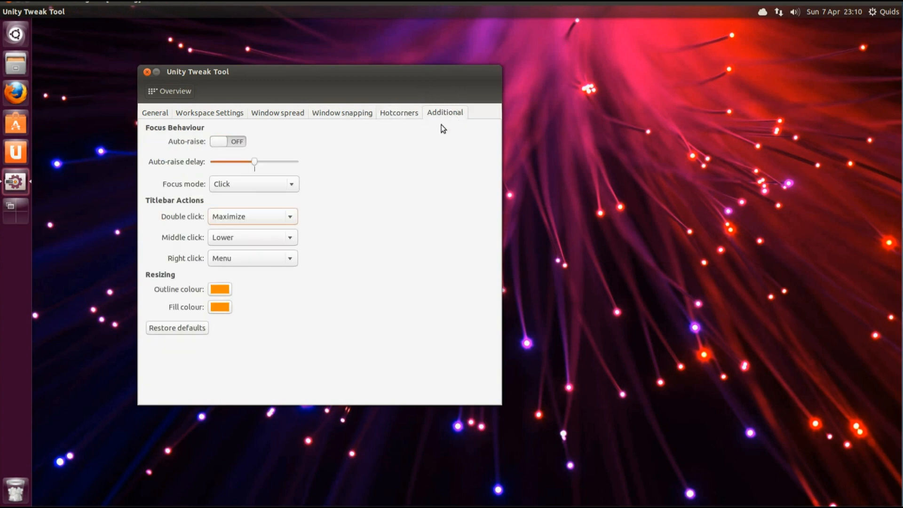
mouse_move(196, 119)
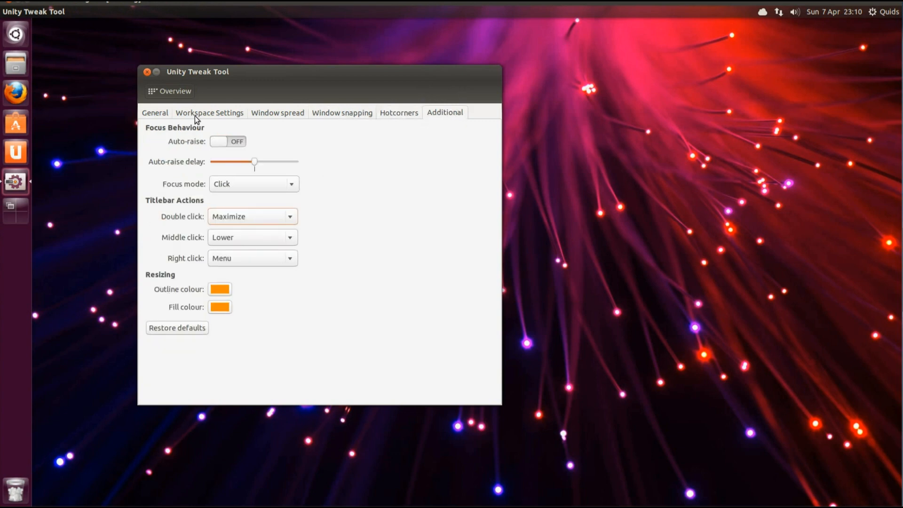
left_click(169, 90)
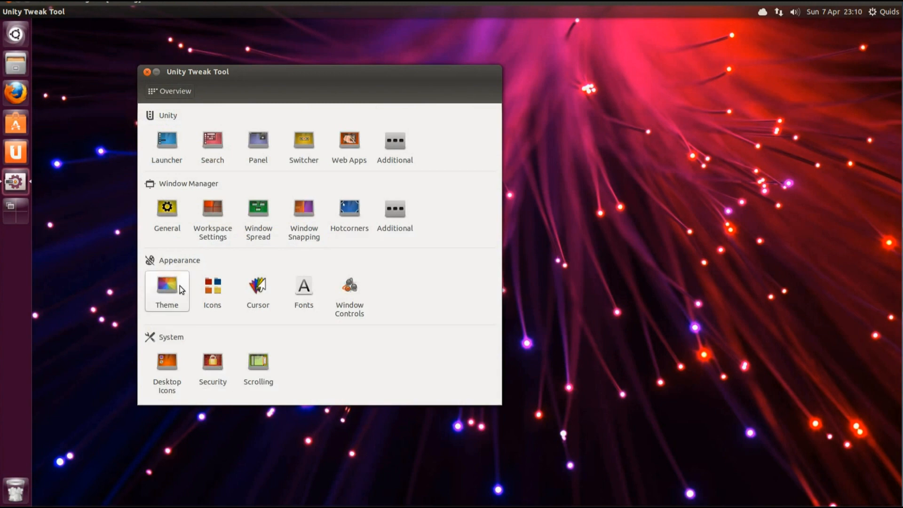
left_click(167, 288)
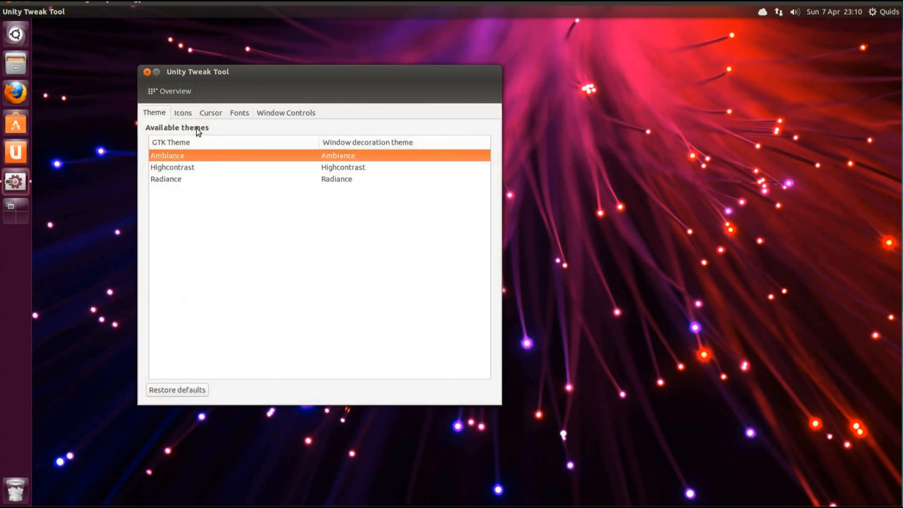
Step: Try the Dmz-black cursor theme, then switch back to Dmz-white
left_click(210, 112)
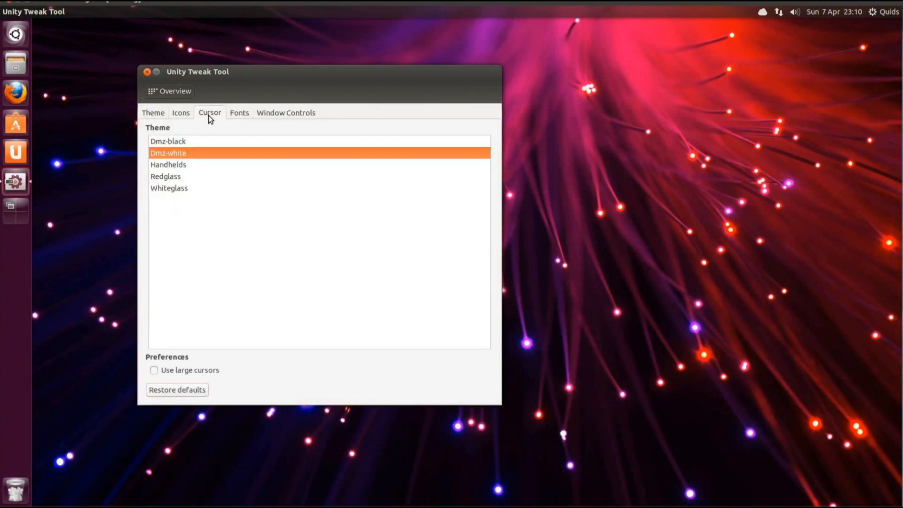
left_click(168, 141)
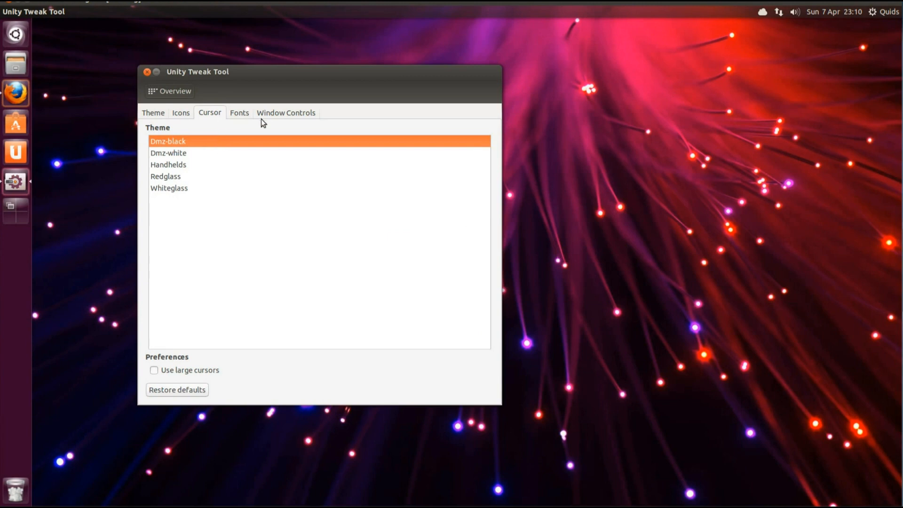
left_click(169, 152)
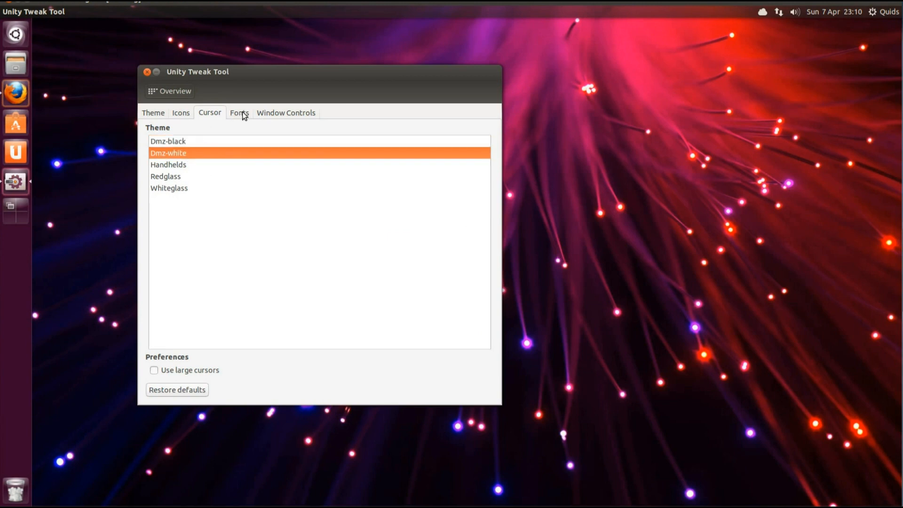
Step: View the Fonts and Window Controls pages, then open the Desktop Icons settings
left_click(238, 112)
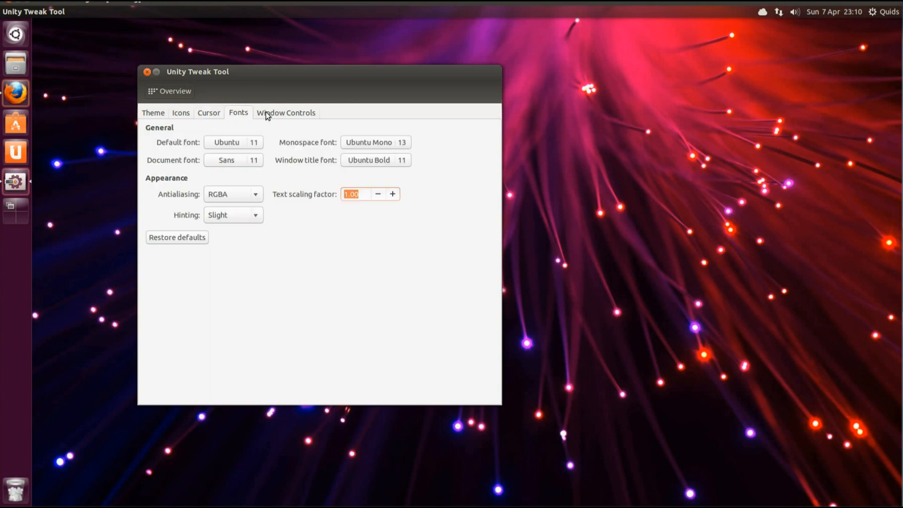
left_click(284, 113)
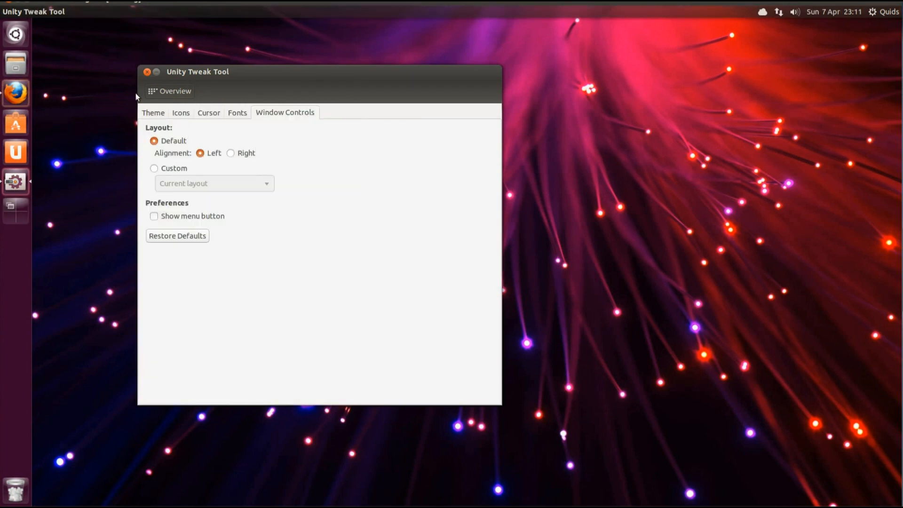
left_click(170, 91)
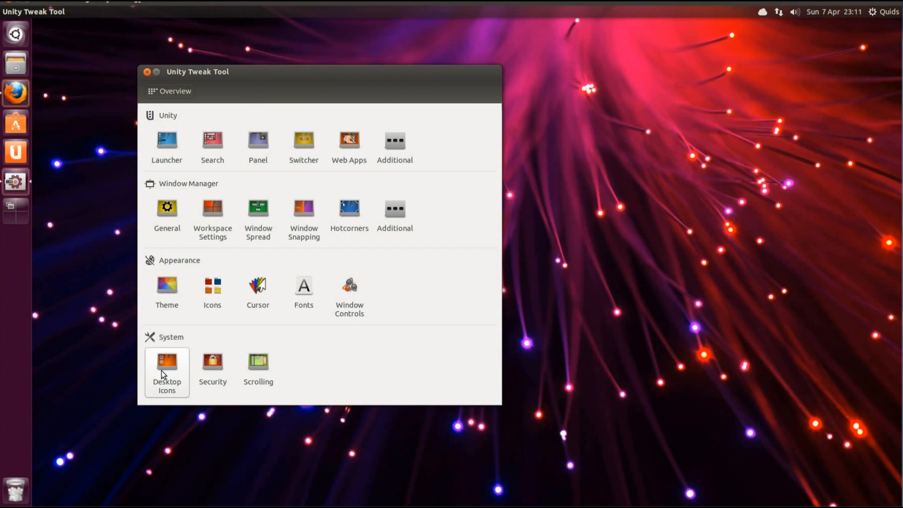
left_click(166, 369)
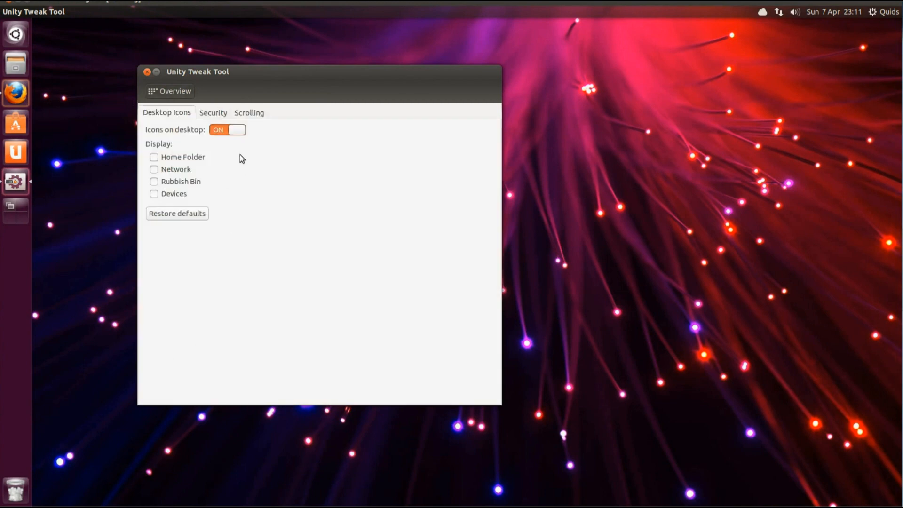
mouse_move(218, 142)
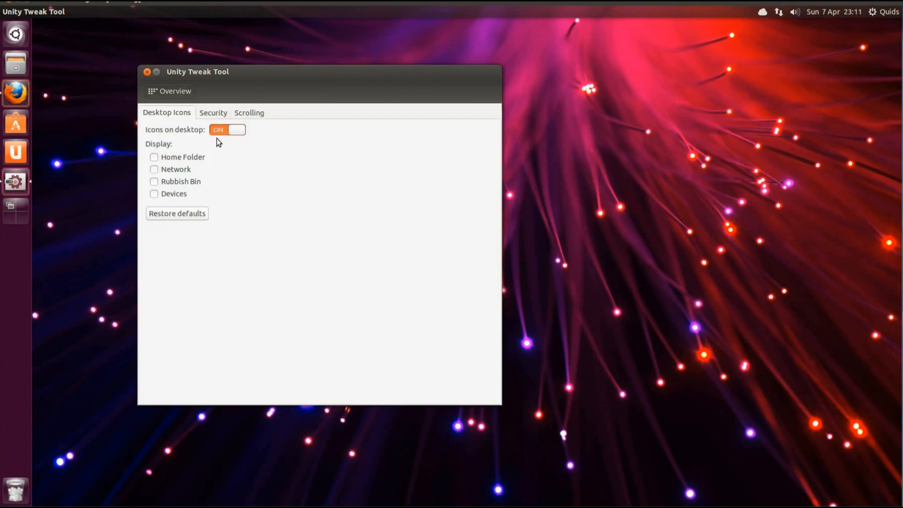
left_click(154, 157)
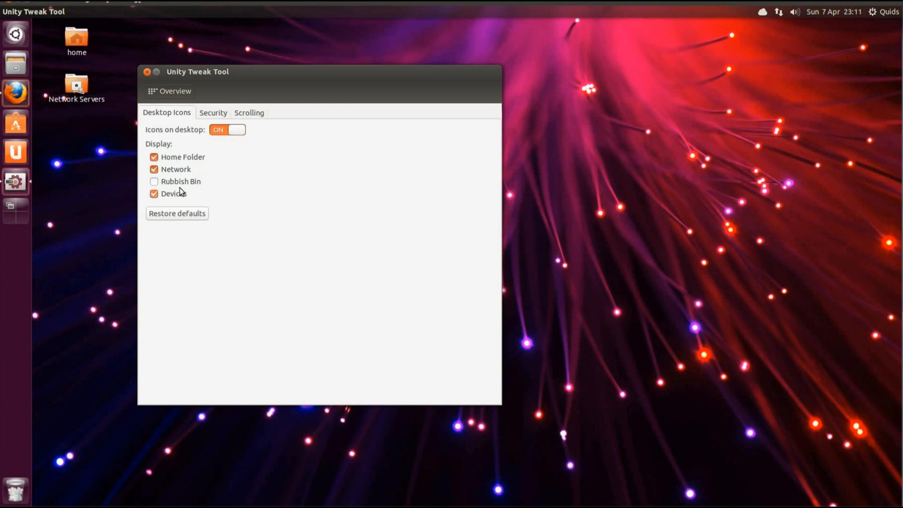
left_click(154, 181)
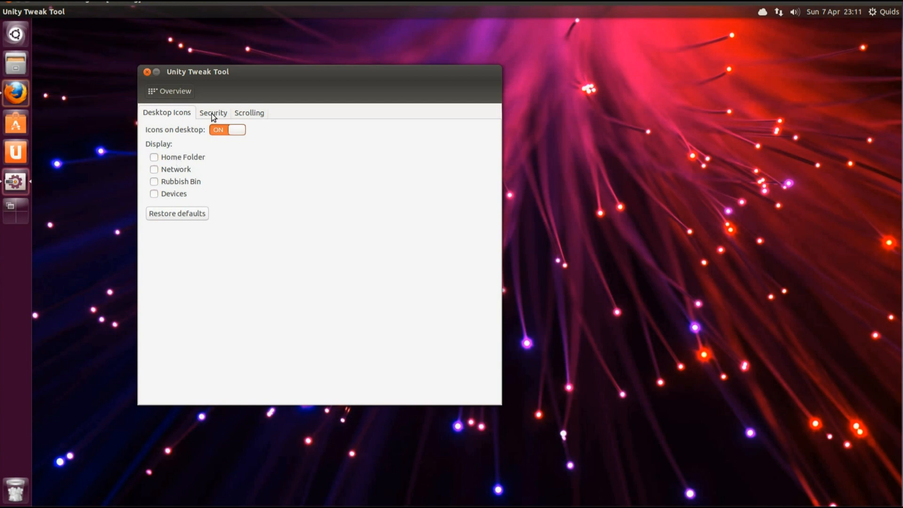
left_click(213, 113)
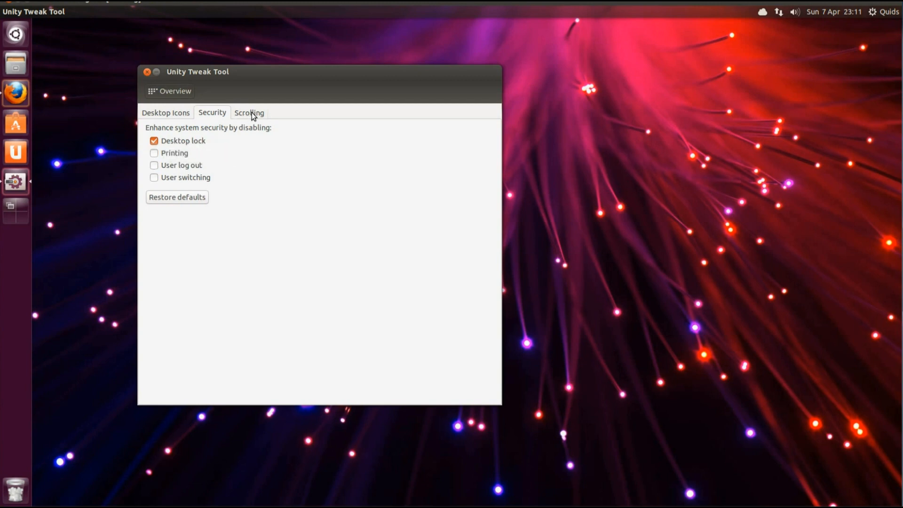
Step: View the Scrolling options, then return to the settings overview
left_click(248, 112)
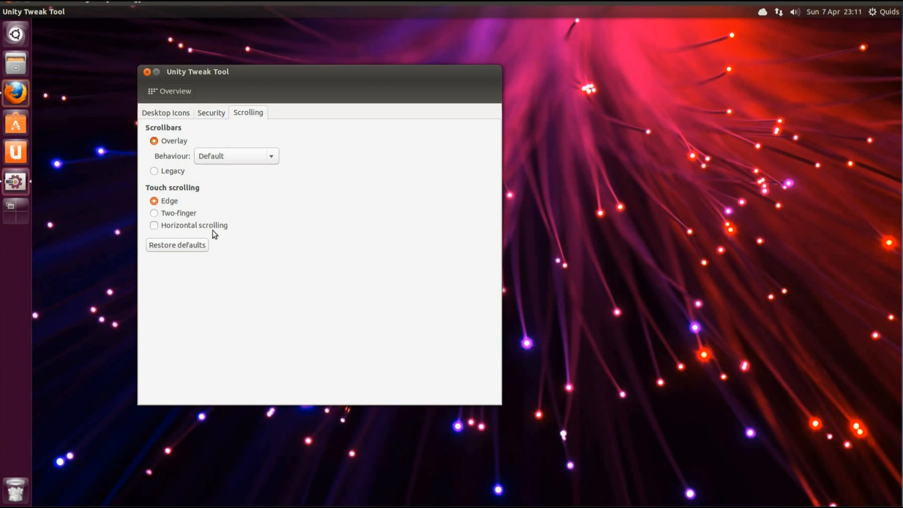
left_click(173, 91)
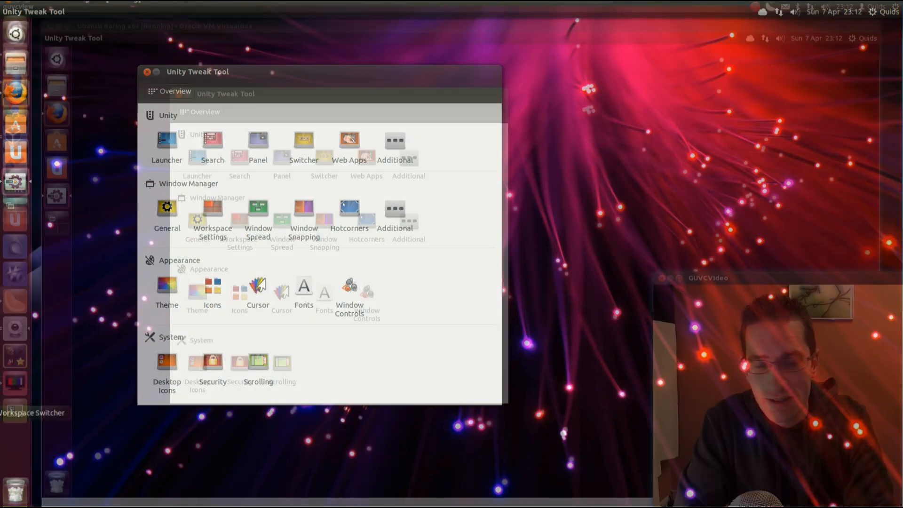